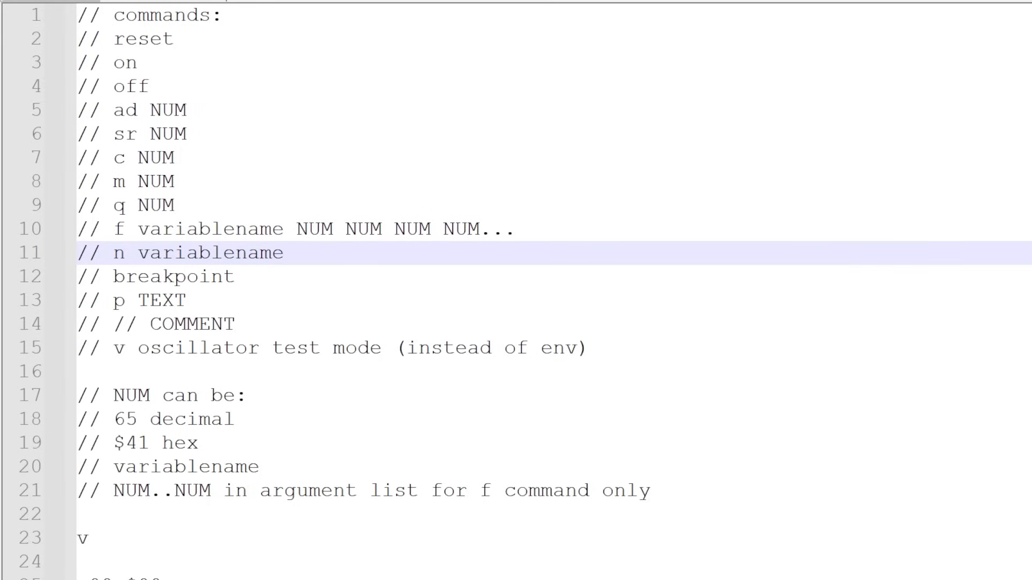
pyautogui.scroll(-3)
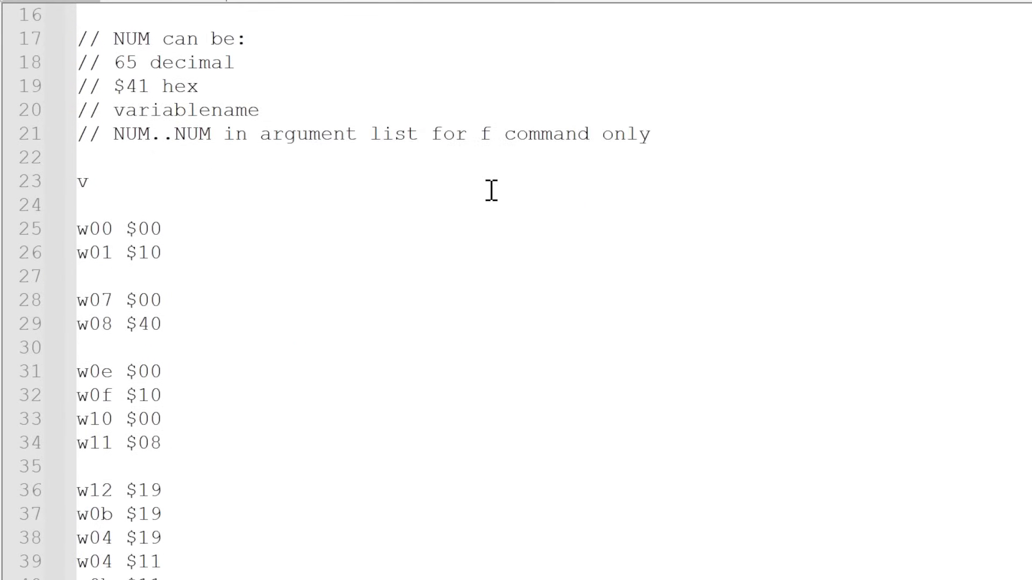
pyautogui.scroll(-3)
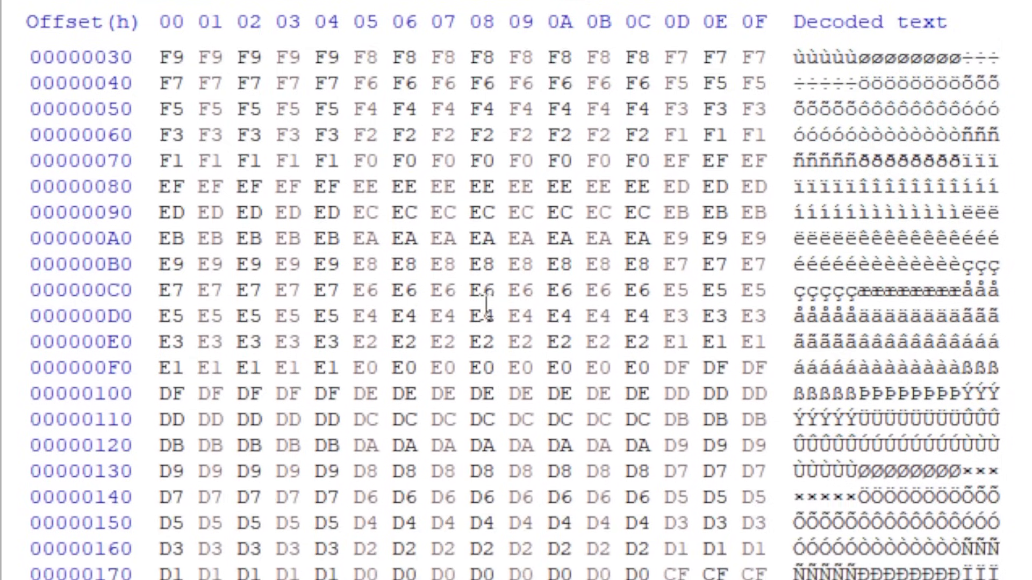
pyautogui.scroll(-3)
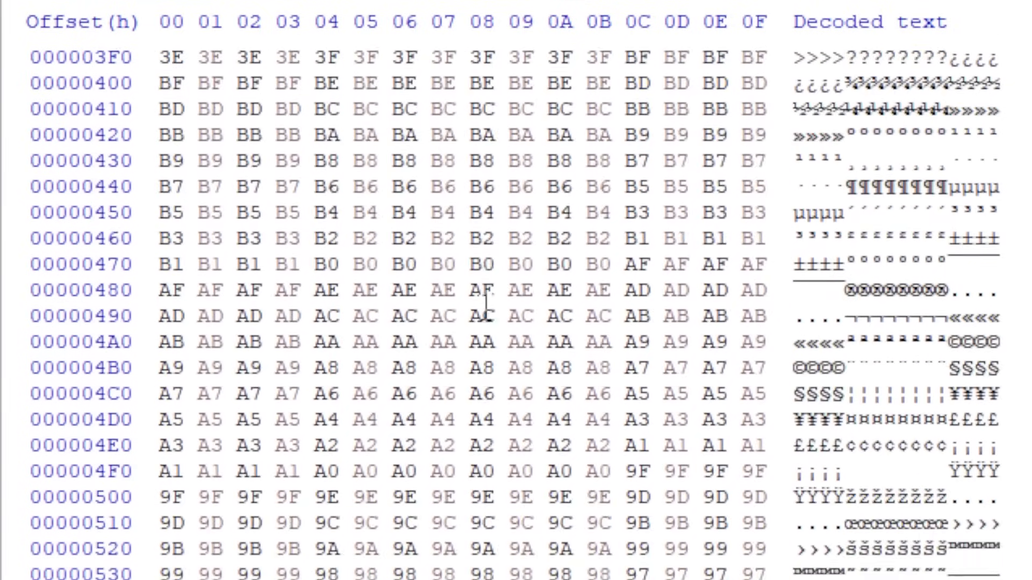